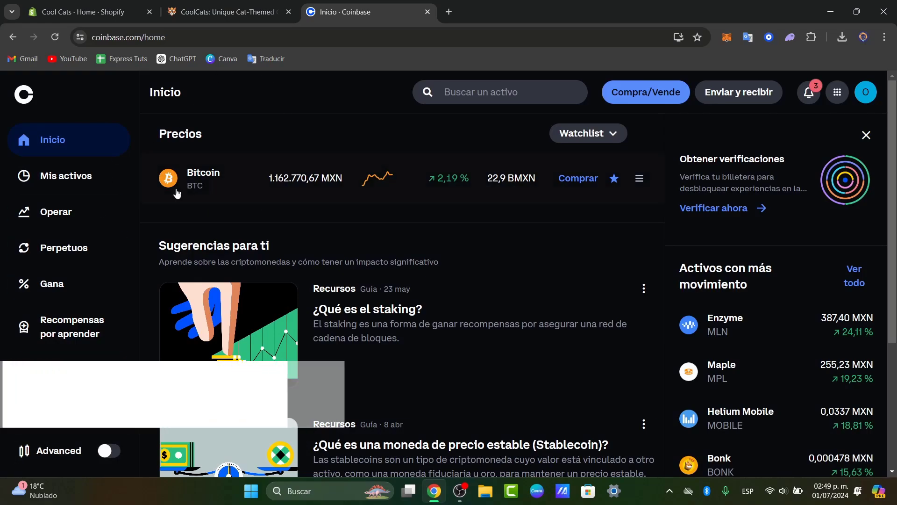
- Check notifications, then go to Configuración from the profile menu
left_click(809, 92)
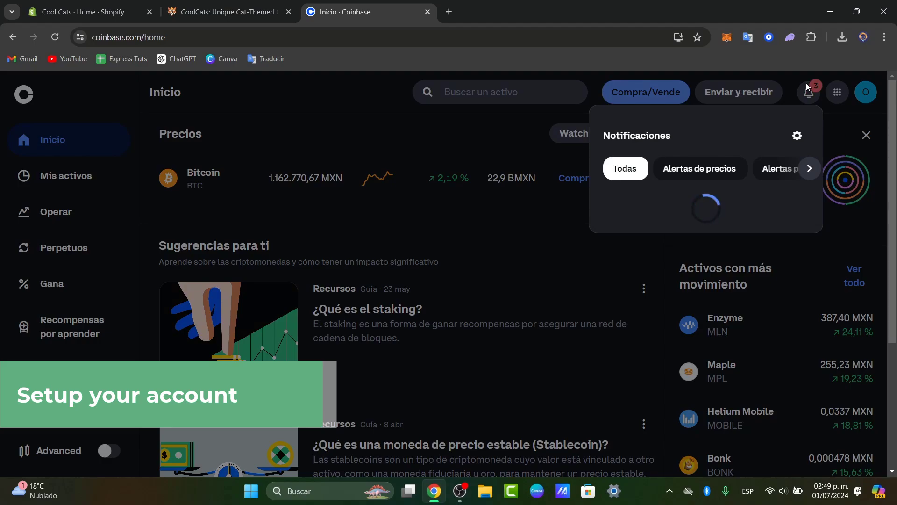
left_click(865, 92)
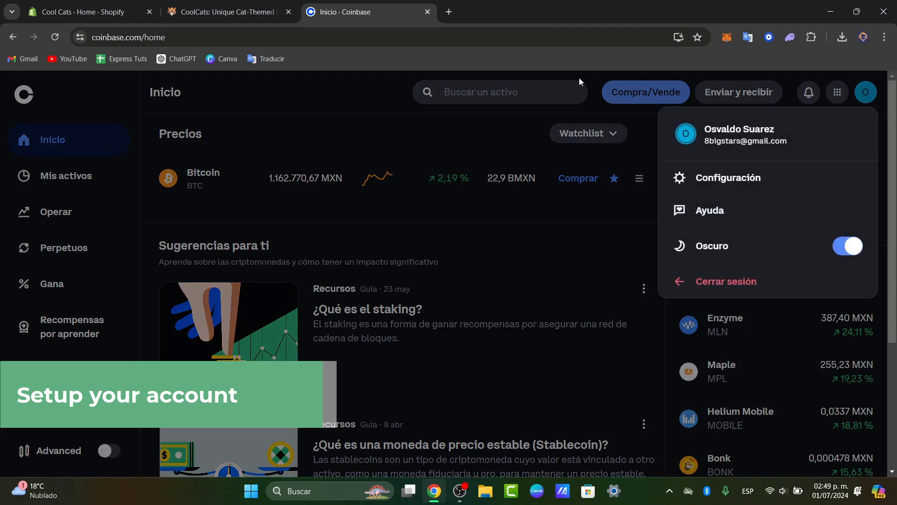
left_click(735, 178)
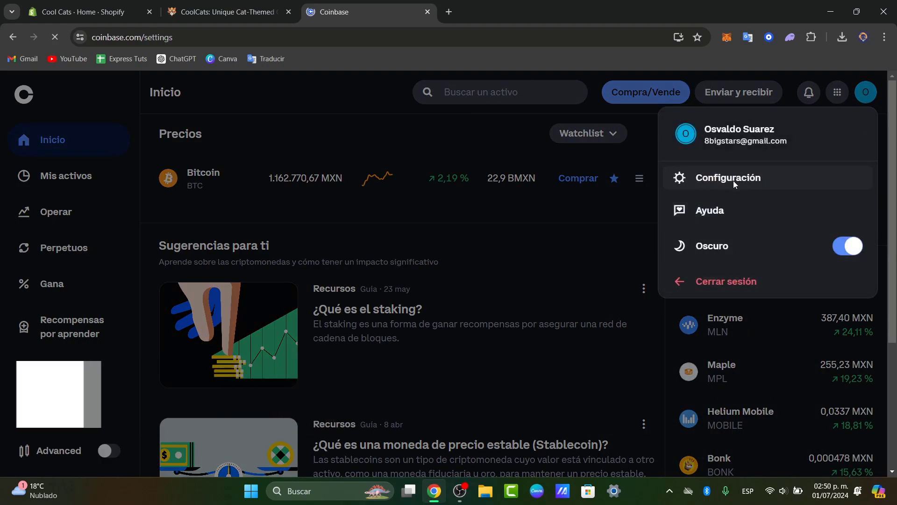
- View notification preferences and scroll to the footer language selector to pick English
left_click(728, 177)
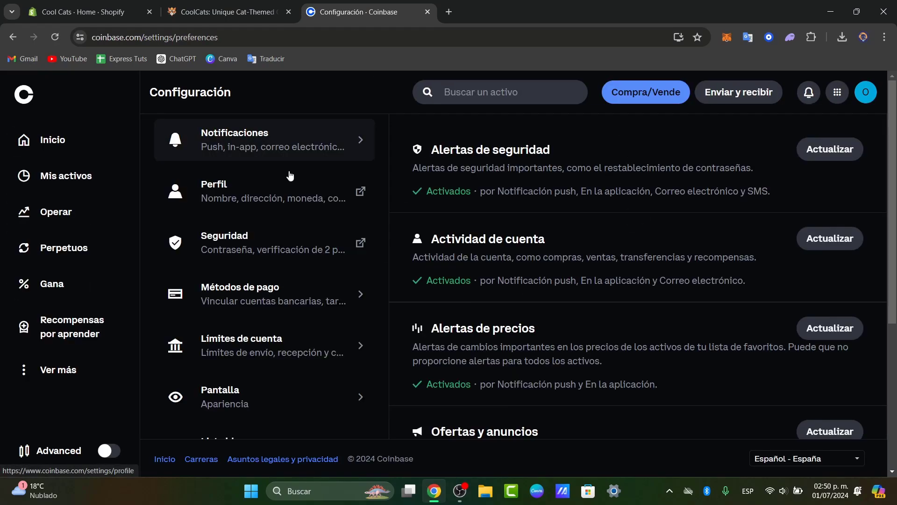
scroll("down", 3)
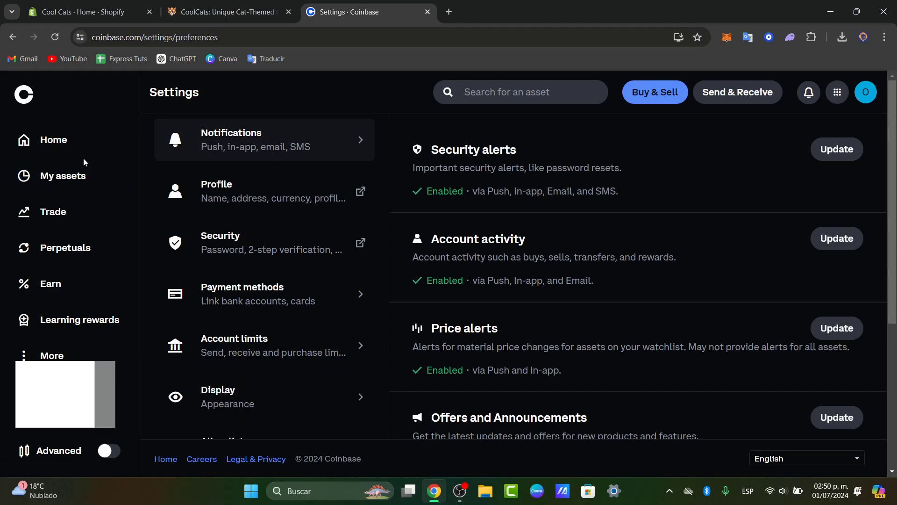
- Return to Home, then go to My assets showing zero balances
left_click(53, 140)
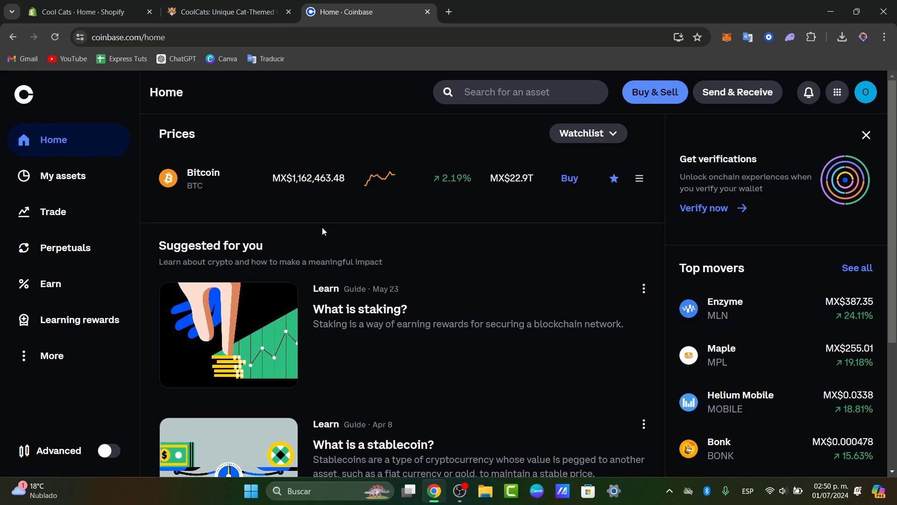
mouse_move(288, 221)
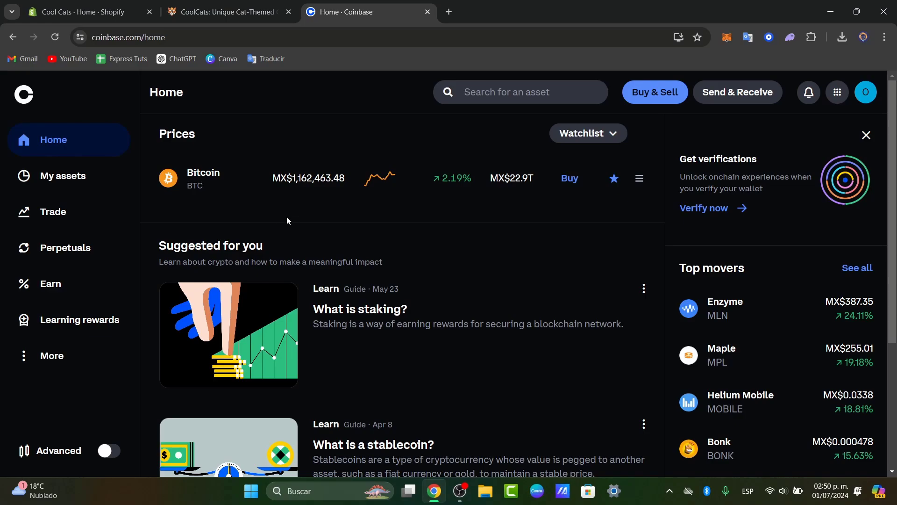
left_click(63, 176)
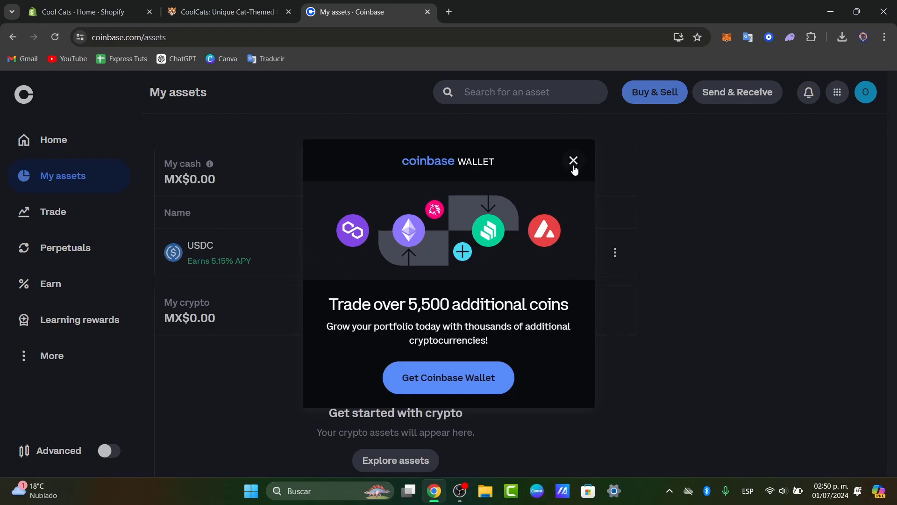
- Dismiss the Coinbase Wallet offer, review the empty balances and go to Trade
left_click(574, 161)
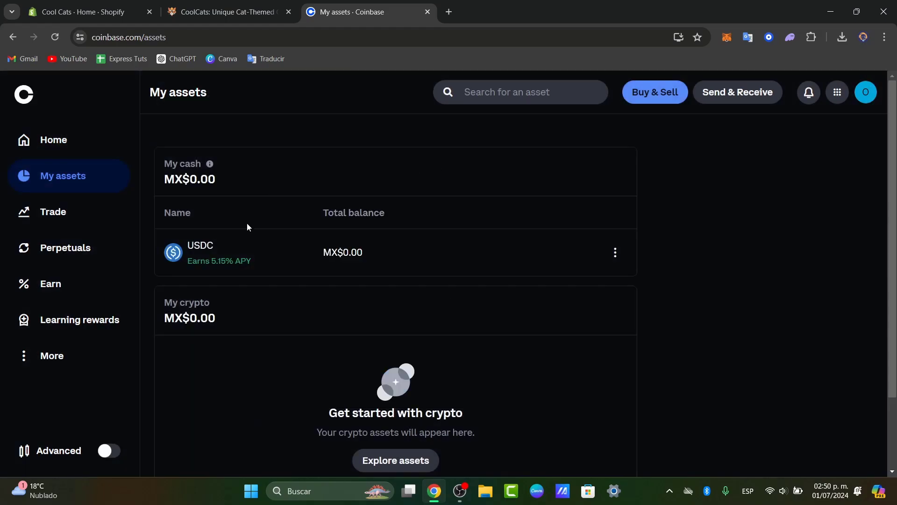
mouse_move(336, 154)
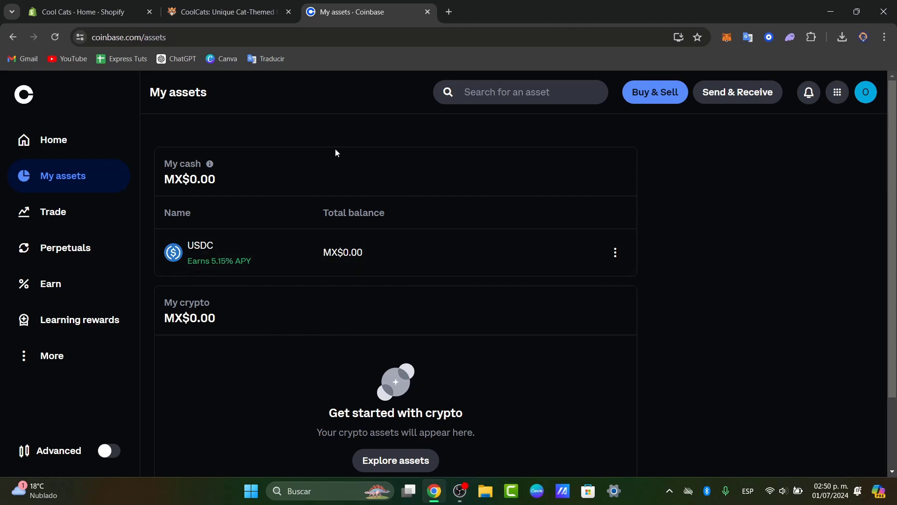
scroll("down", 3)
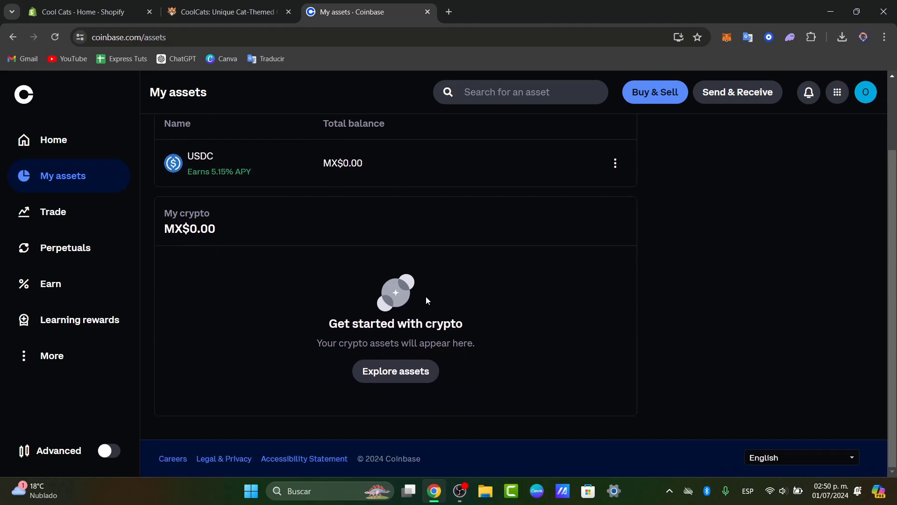
left_click(52, 211)
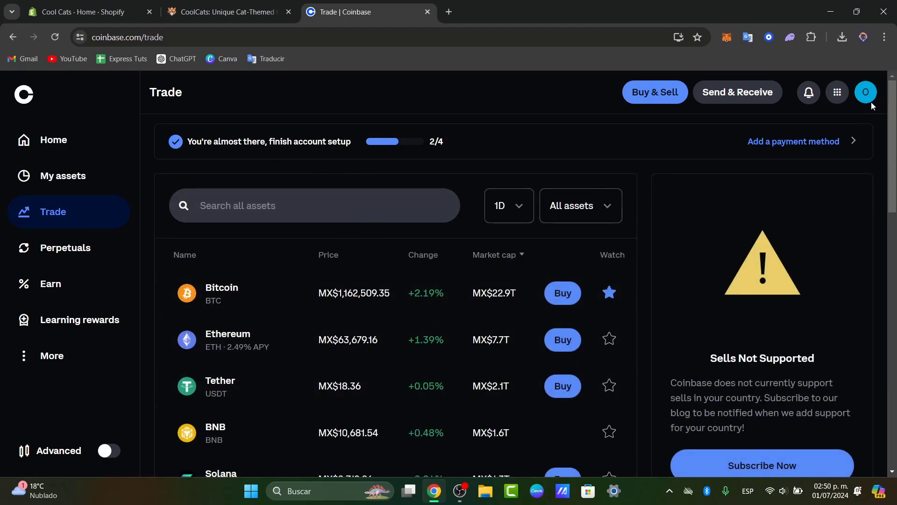
- Scroll the Trade listings and highlight 'currently support sells in your country.'
left_click(865, 91)
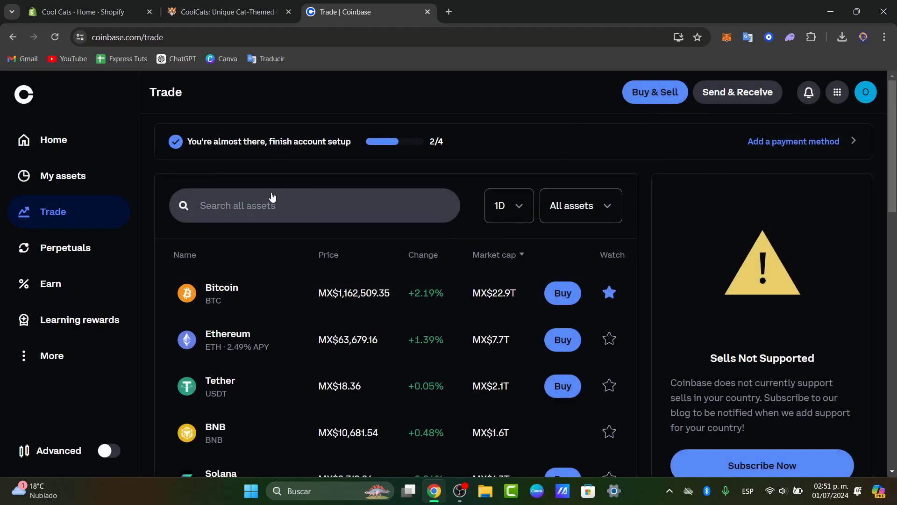
mouse_move(293, 335)
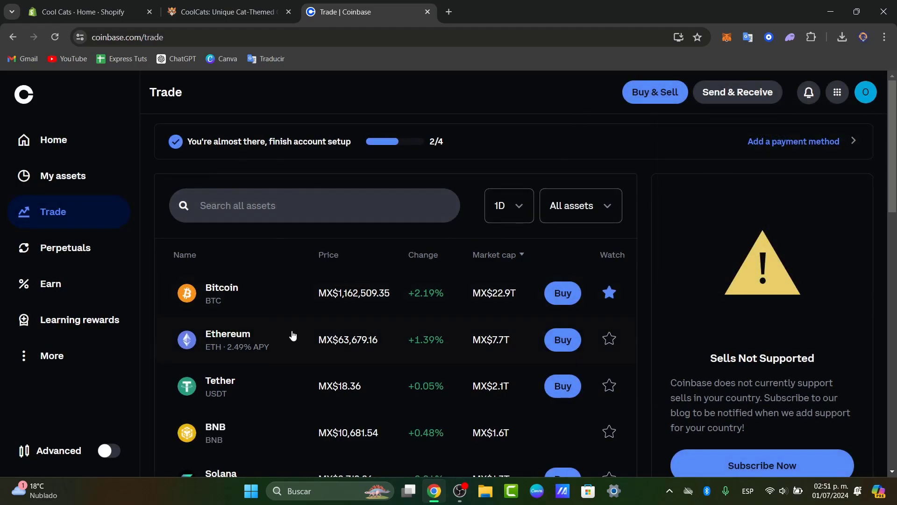
scroll("down", 3)
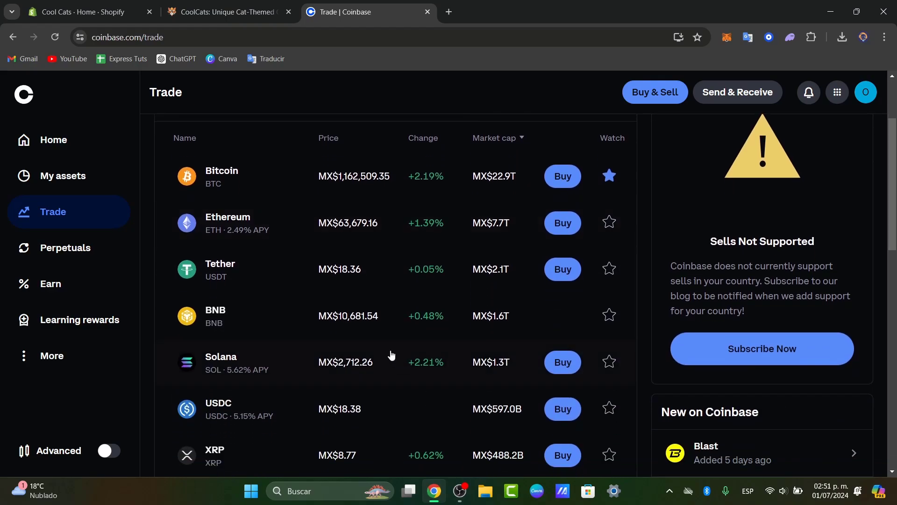
mouse_move(783, 264)
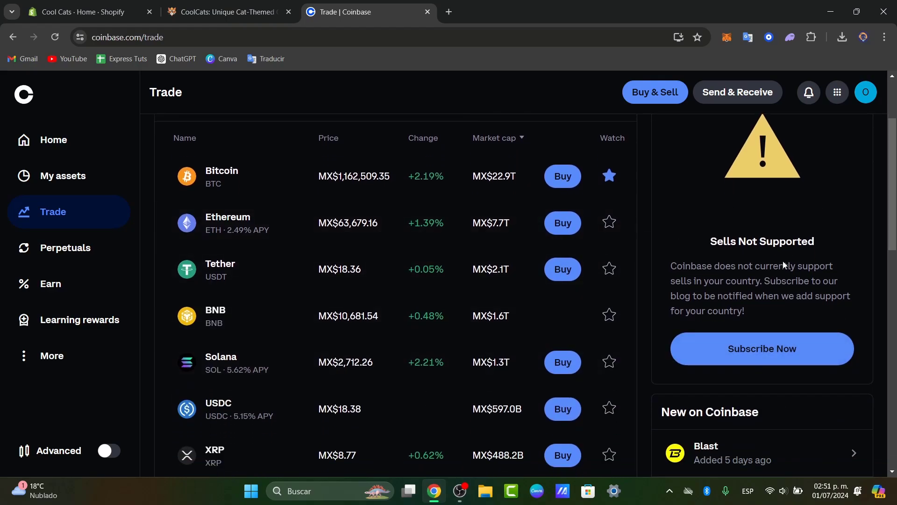
left_click_drag(760, 265, 764, 281)
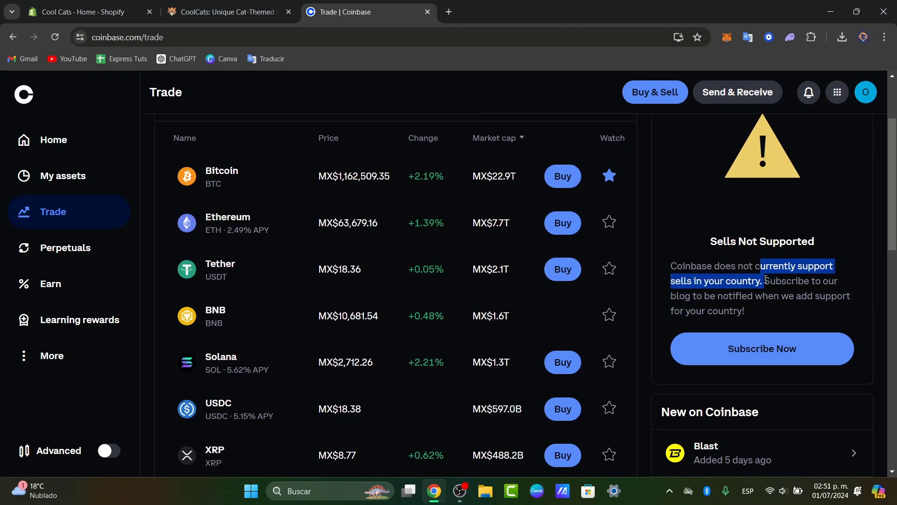
mouse_move(407, 341)
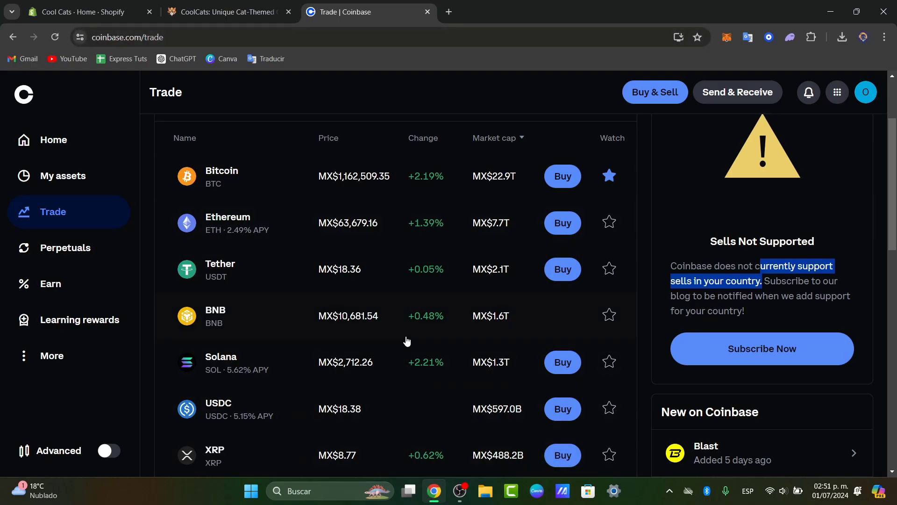
mouse_move(411, 95)
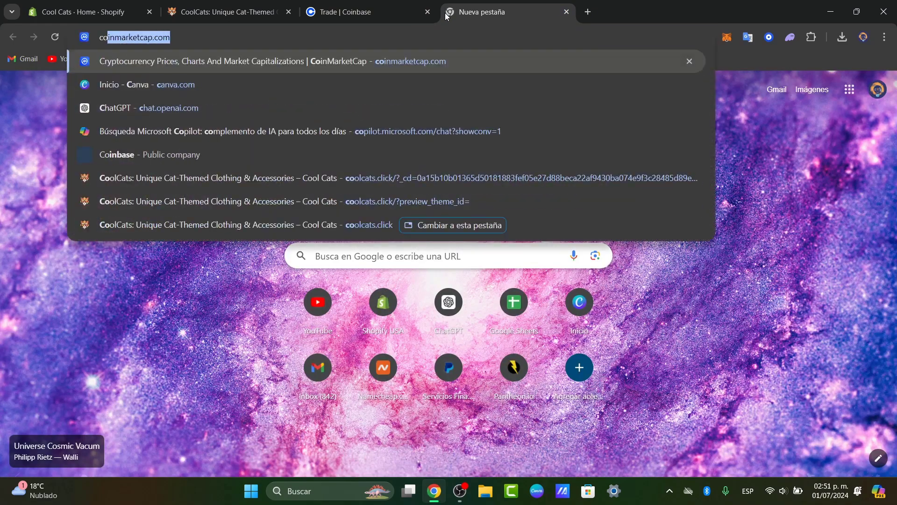
- Search Google for 'coinbase countrye' and choose the Coinbase Earn blog result
type("coinbase countryes eligibility")
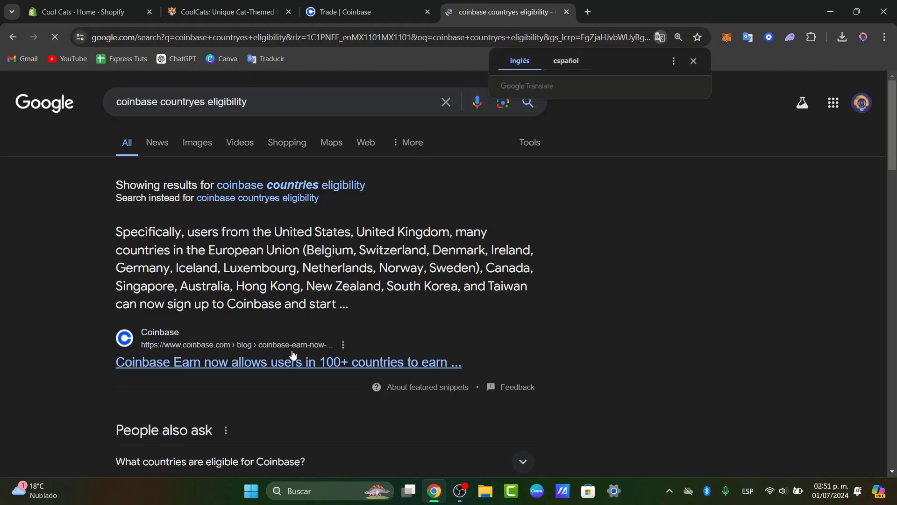
left_click(286, 362)
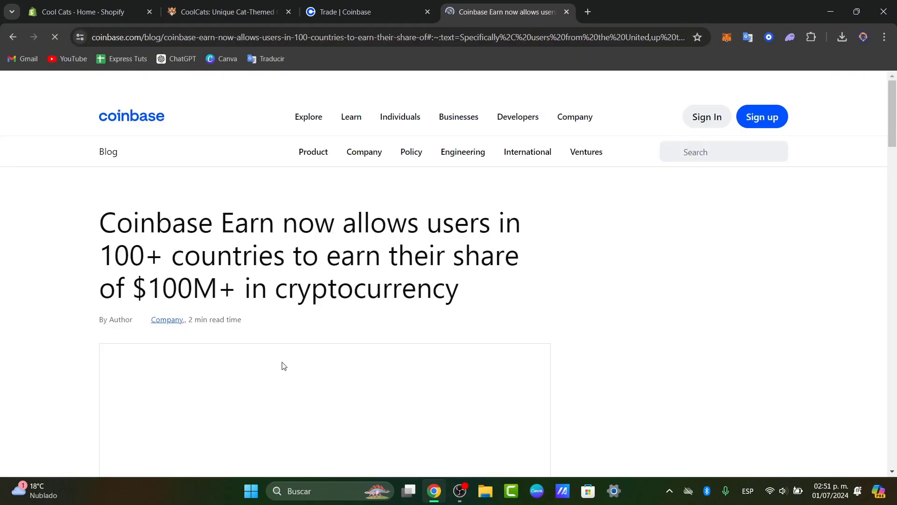
- Highlight the blog sentence listing Earn-eligible countries, including EU, Norway and Sweden
left_click_drag(248, 223, 483, 223)
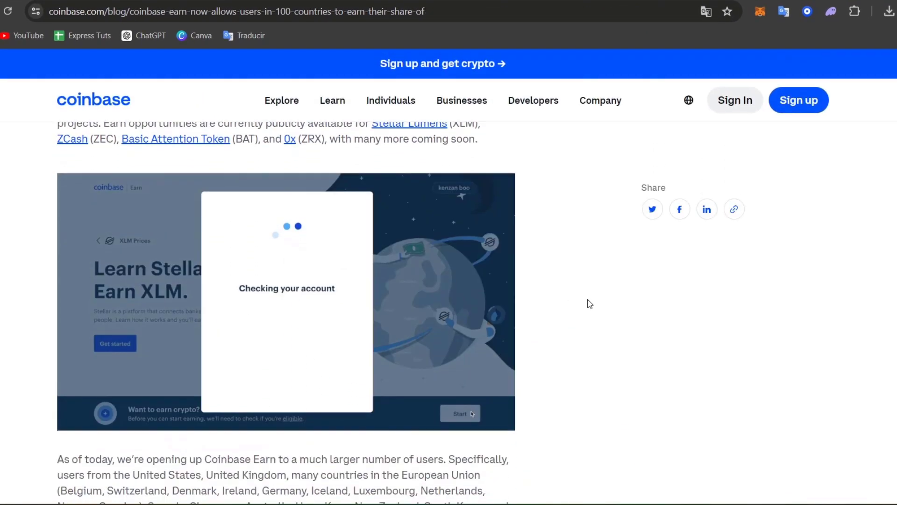
scroll("down", 3)
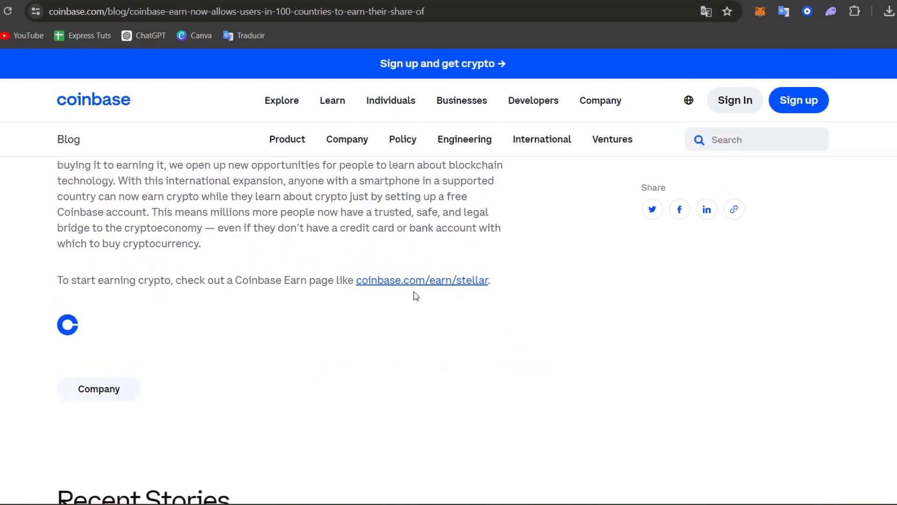
scroll("up", 3)
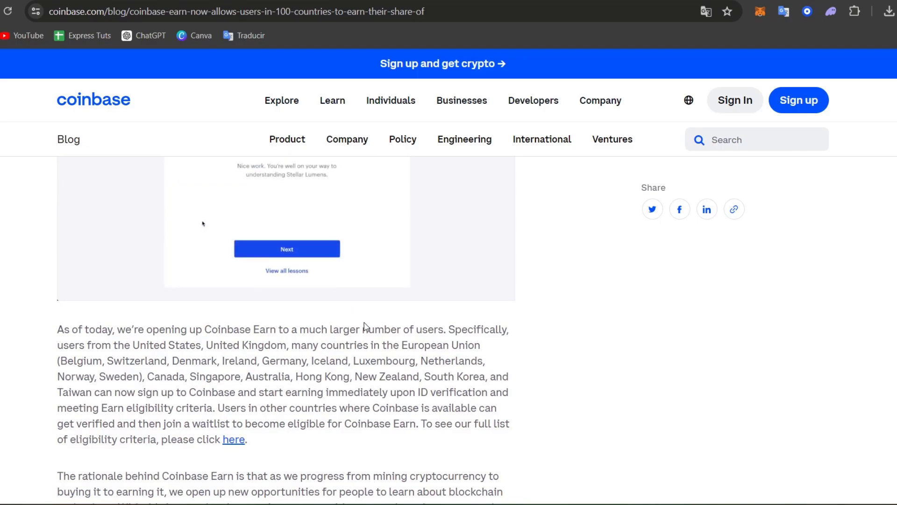
scroll("down", 3)
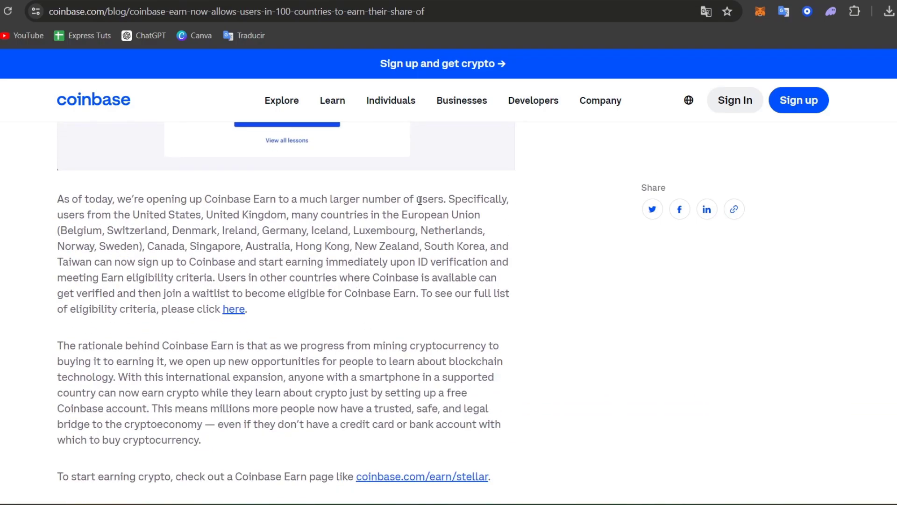
left_click_drag(445, 199, 205, 215)
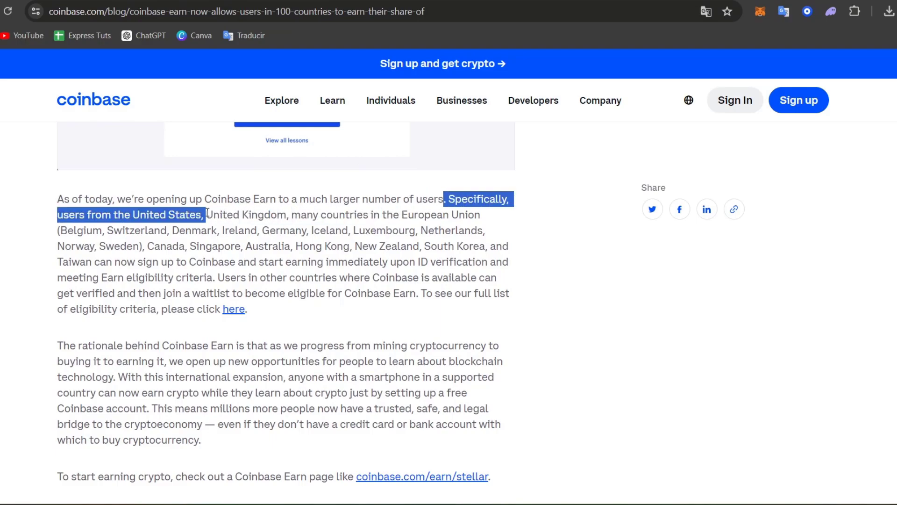
left_click_drag(205, 215, 484, 230)
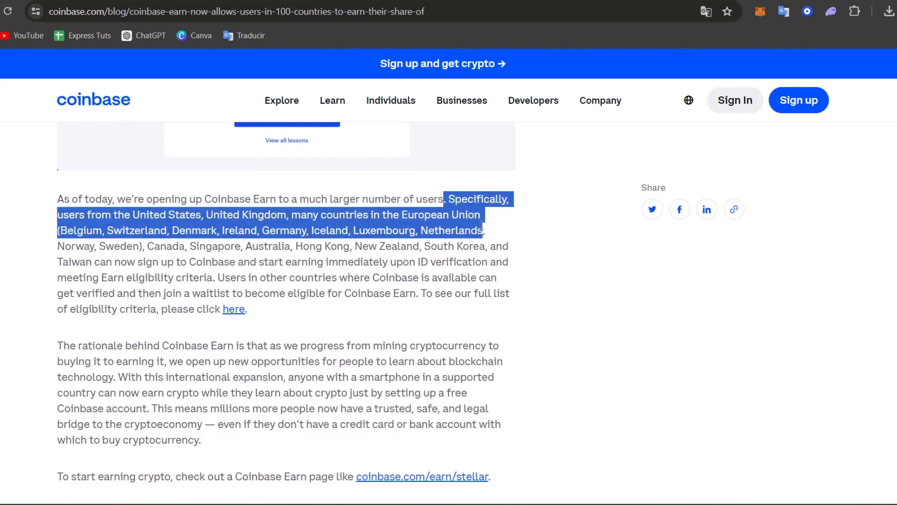
left_click_drag(483, 230, 139, 246)
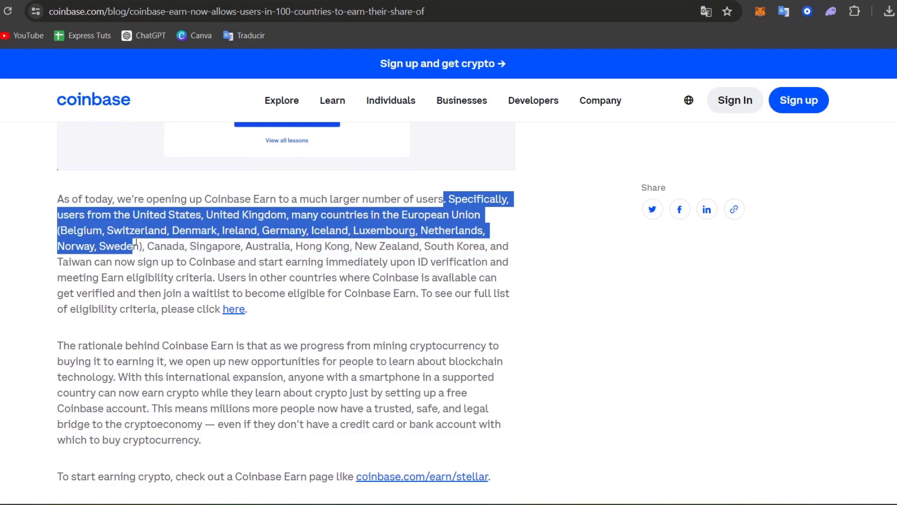
left_click_drag(140, 246, 366, 262)
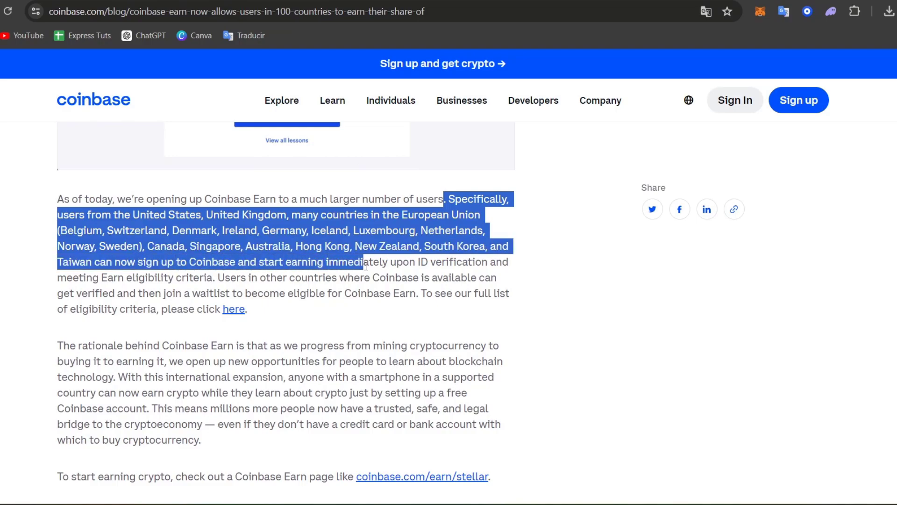
left_click_drag(367, 262, 509, 262)
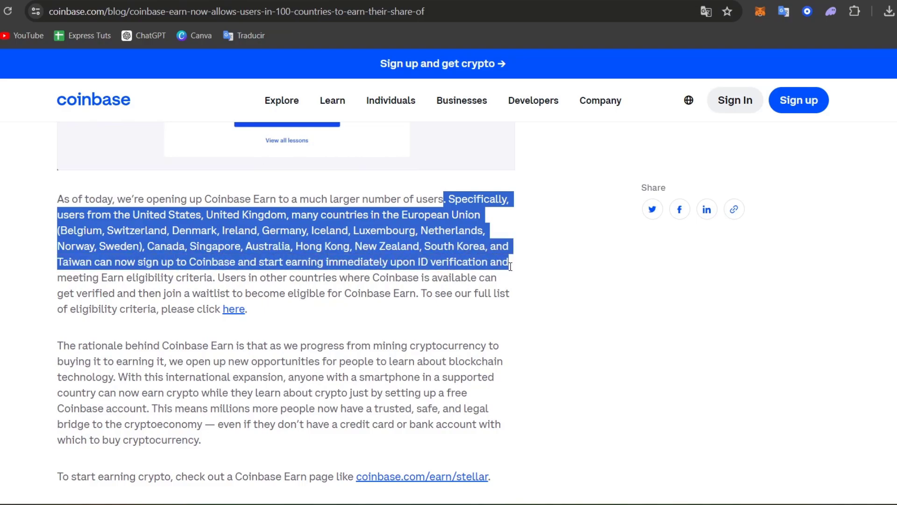
left_click_drag(510, 262, 340, 277)
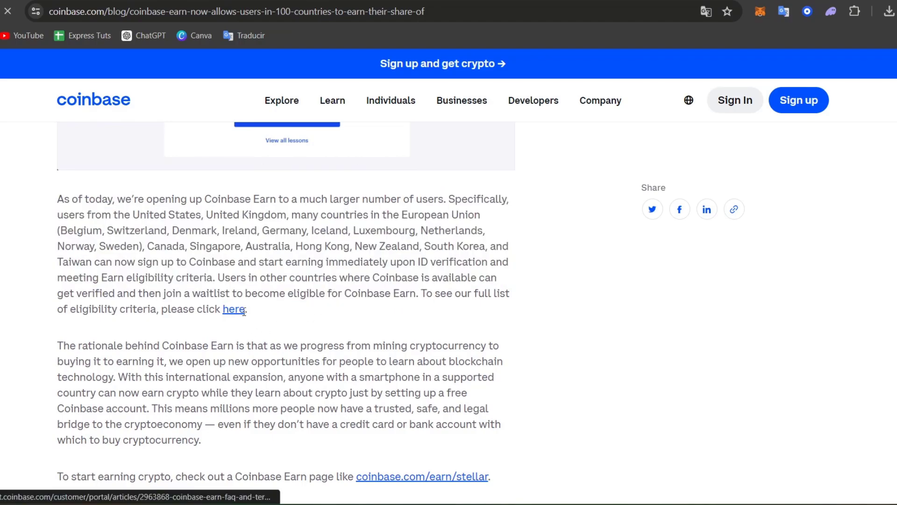
- Follow the 'here' link to the full eligibility criteria
left_click(234, 308)
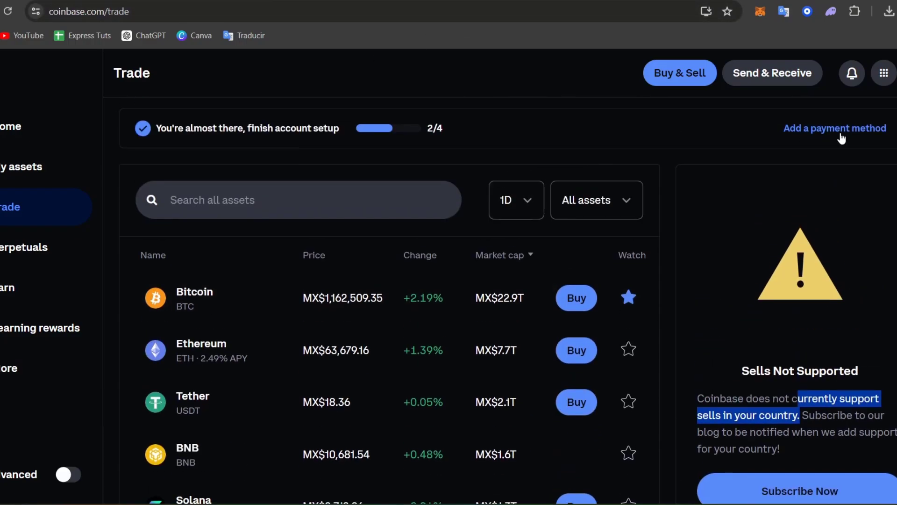
- Attempt to add a payment method, then attempt to buy Bitcoin, both refused
left_click(835, 128)
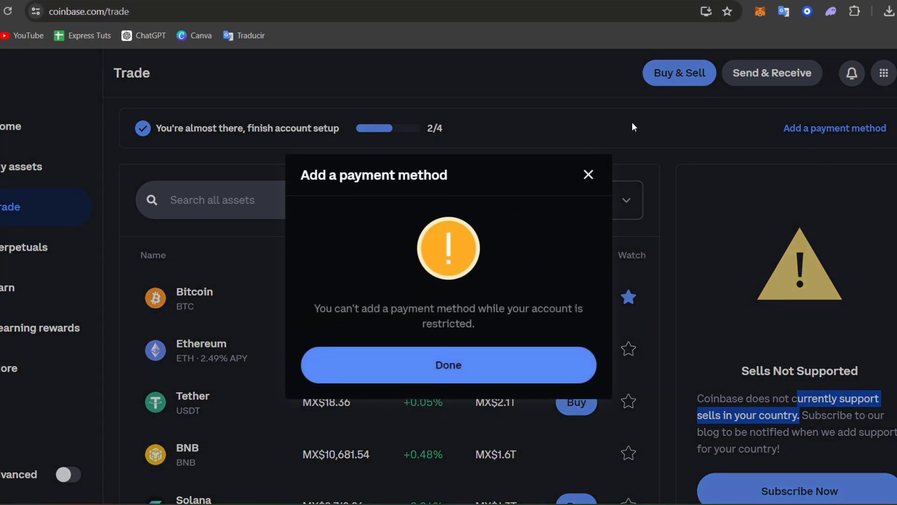
mouse_move(492, 374)
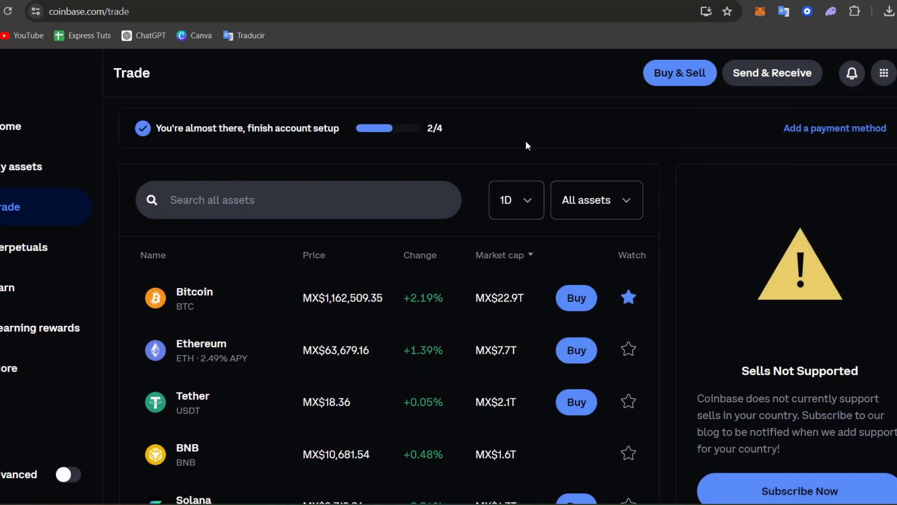
mouse_move(181, 312)
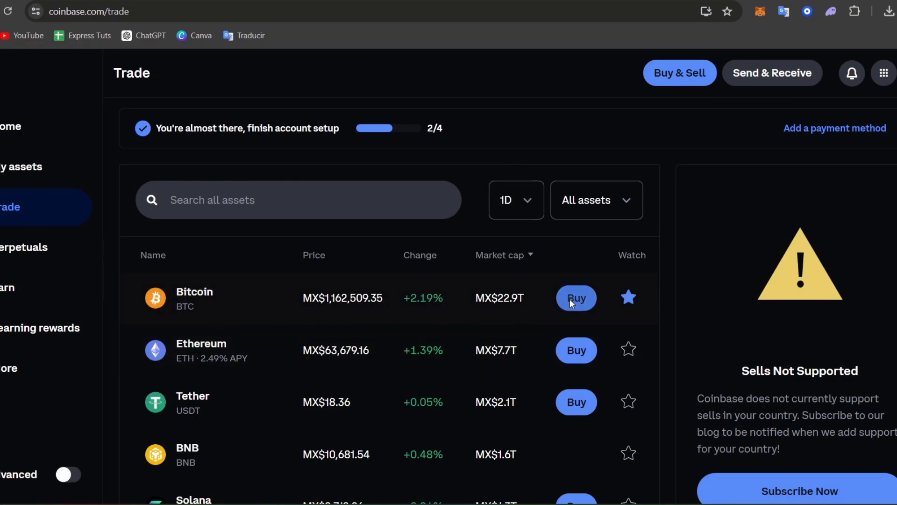
left_click(575, 298)
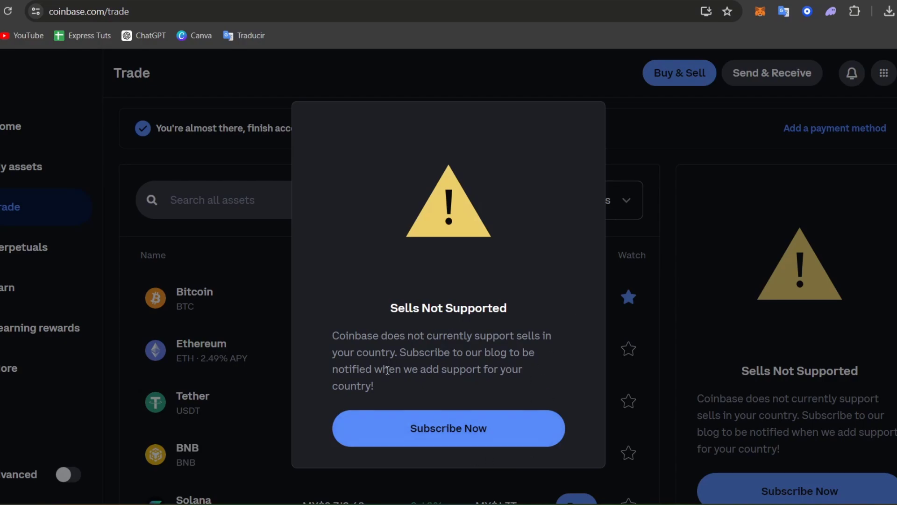
mouse_move(534, 259)
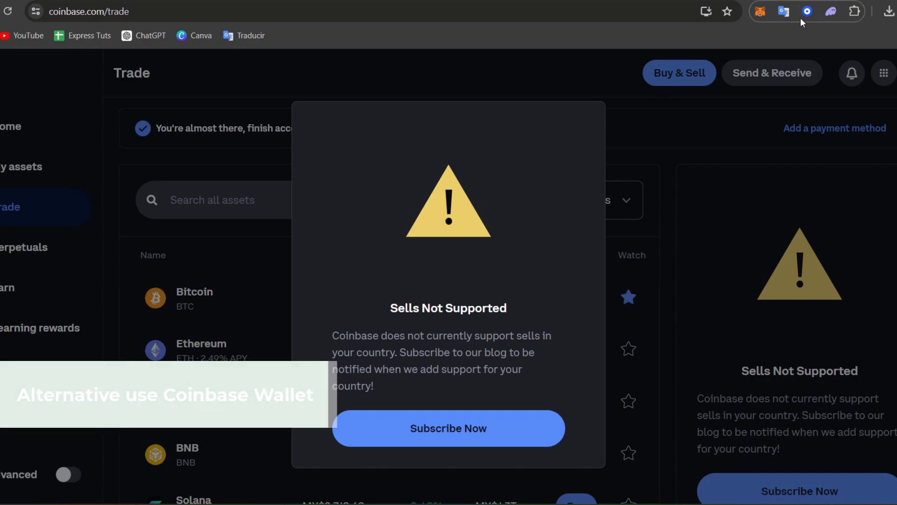
- Unlock the Coinbase Wallet extension with the password and return to the balance overview
left_click(808, 12)
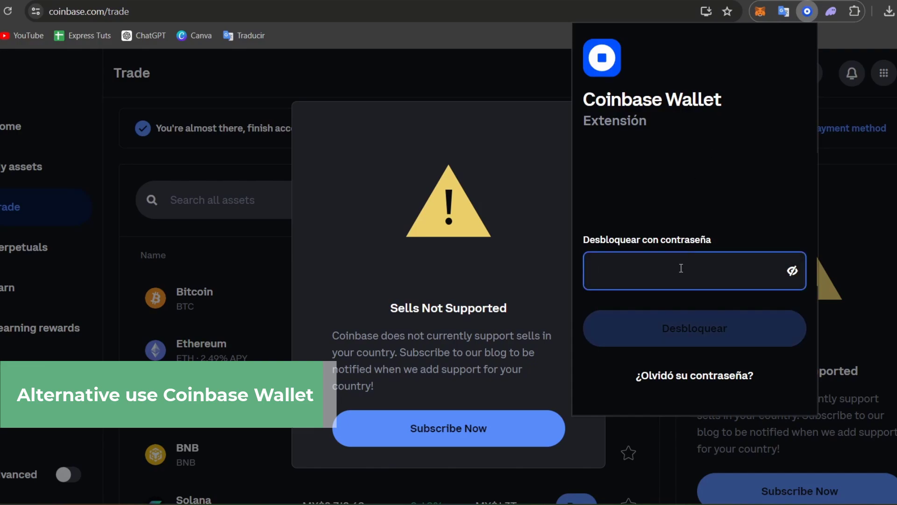
type("•••")
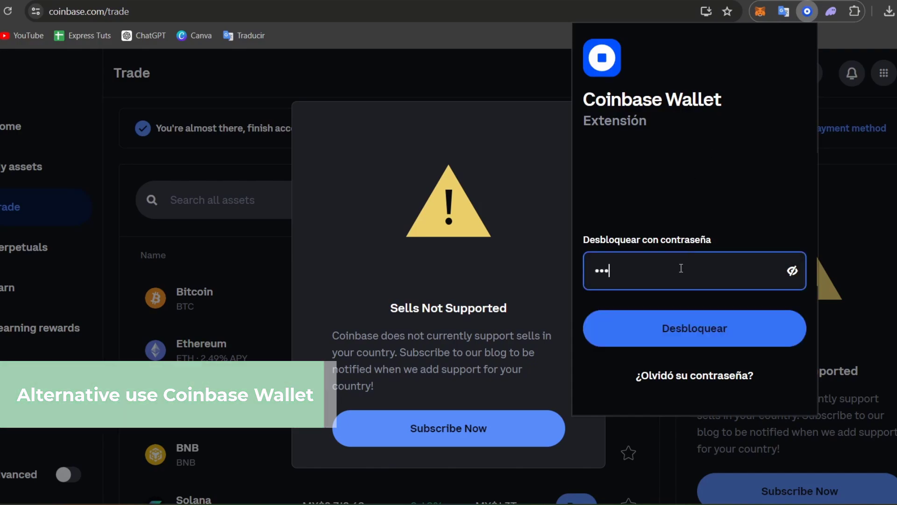
left_click(695, 329)
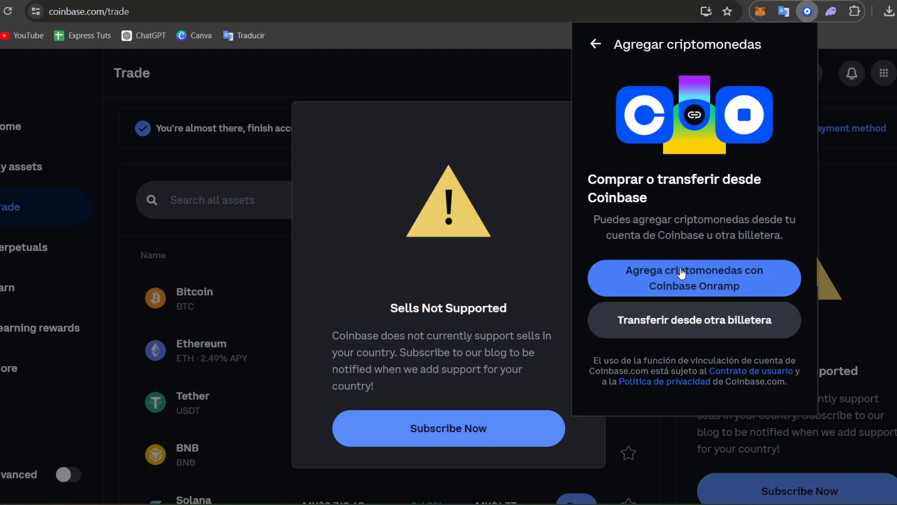
mouse_move(597, 46)
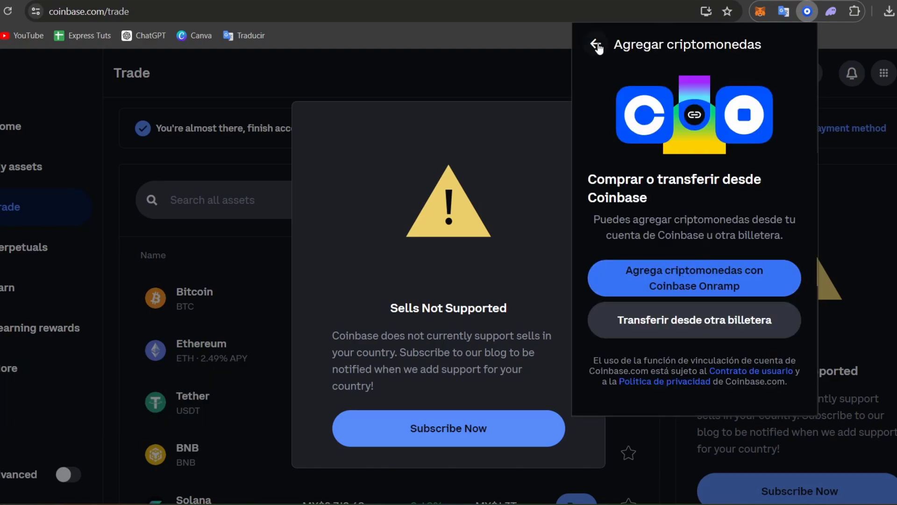
left_click(597, 45)
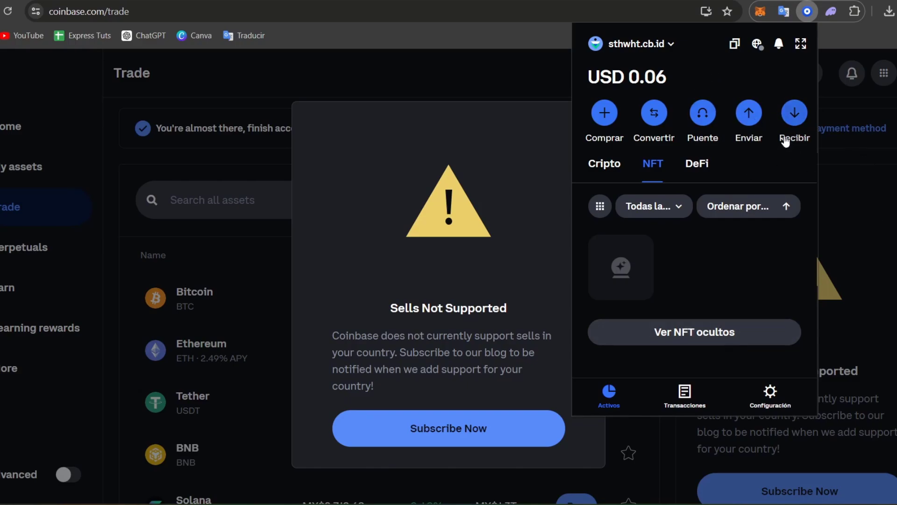
- Choose Comprar and add crypto via Coinbase Onramp
left_click(795, 112)
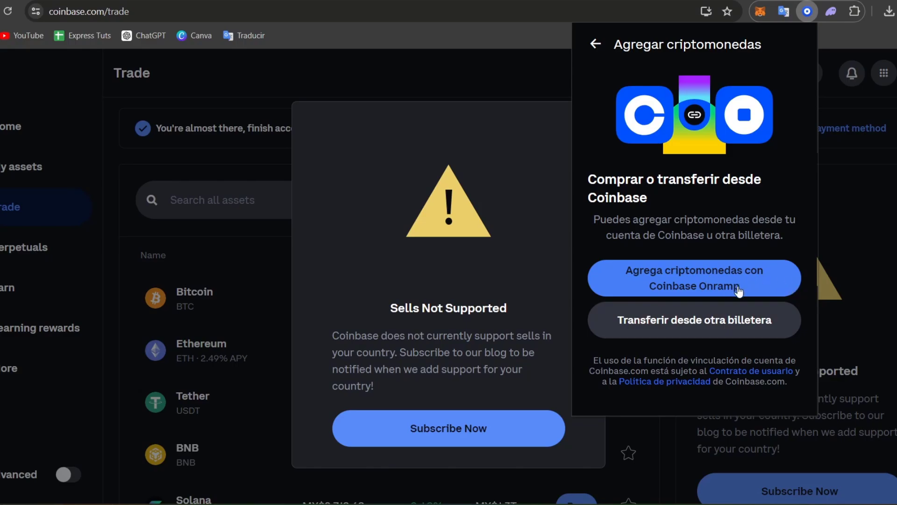
left_click(694, 278)
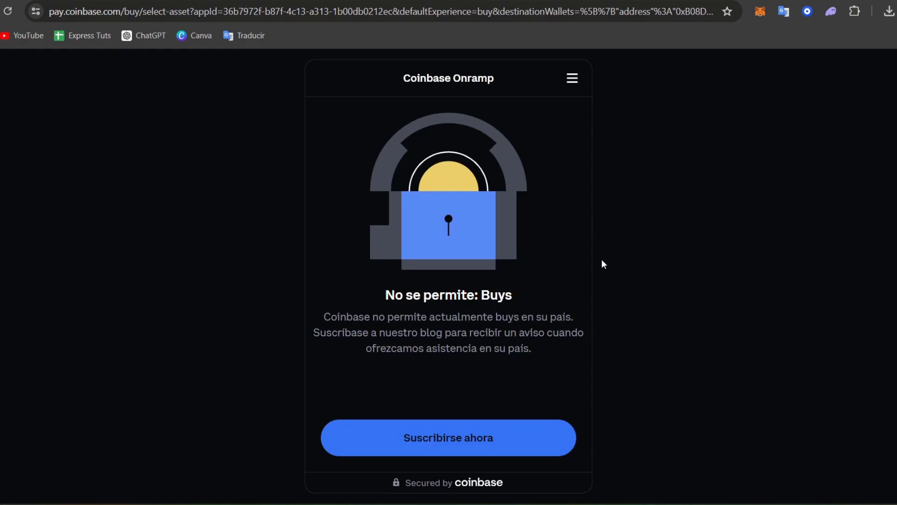
mouse_move(494, 136)
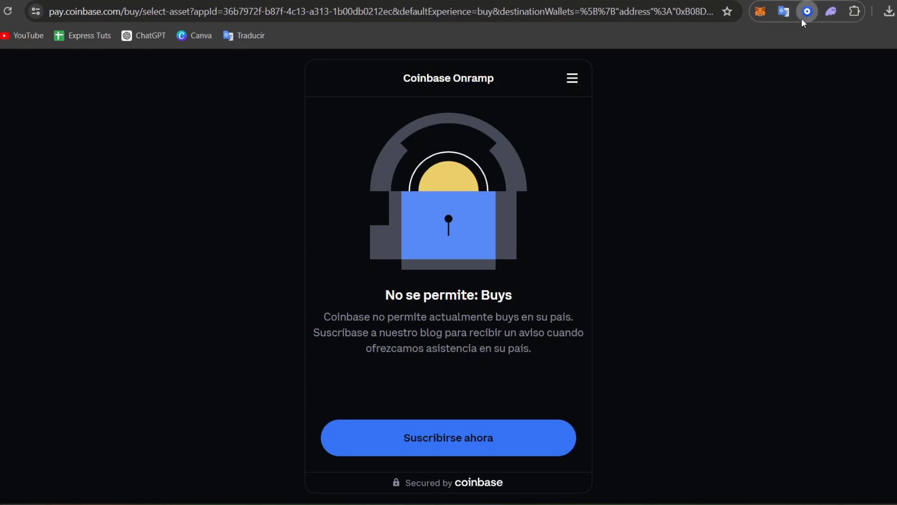
- Reopen the wallet over the blocked Onramp page and go into its settings options
left_click(808, 11)
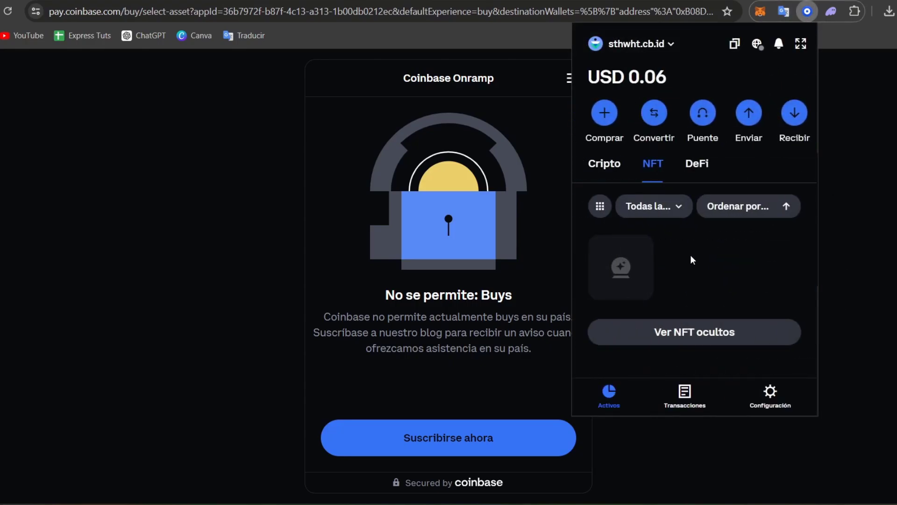
mouse_move(724, 308)
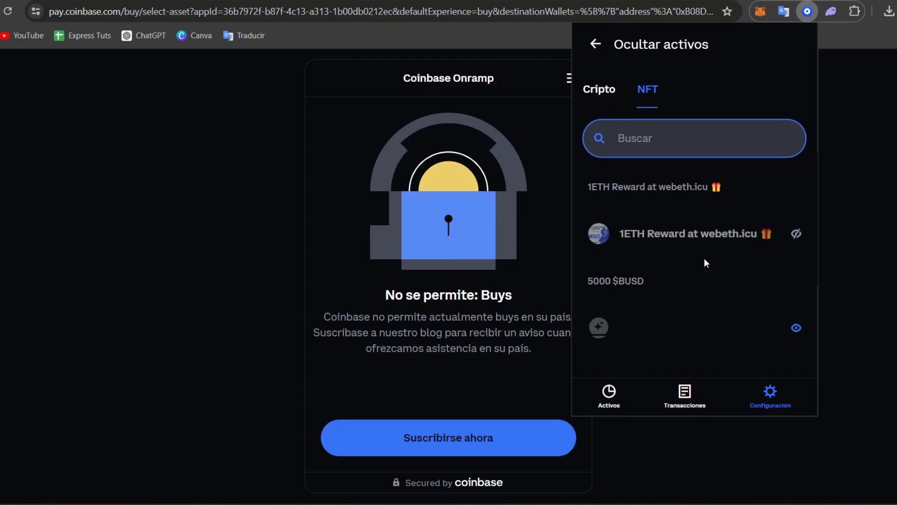
left_click(688, 233)
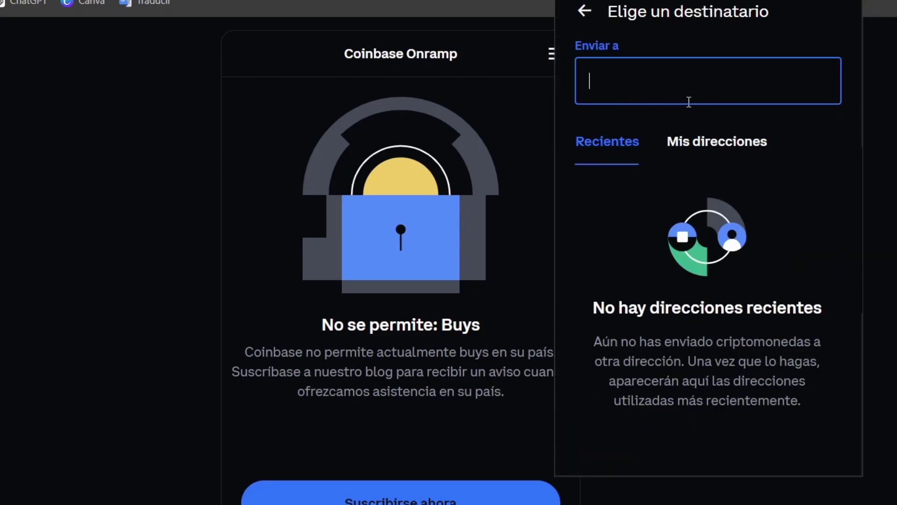
mouse_move(621, 87)
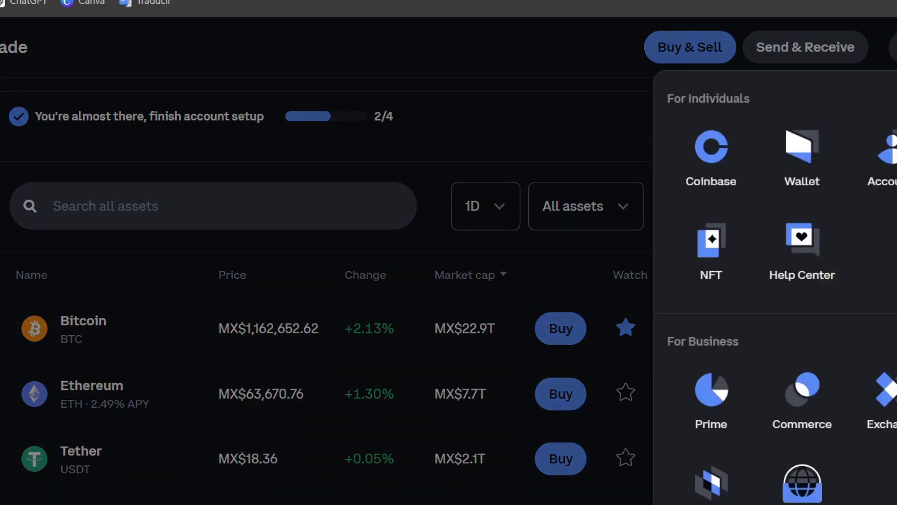
mouse_move(711, 232)
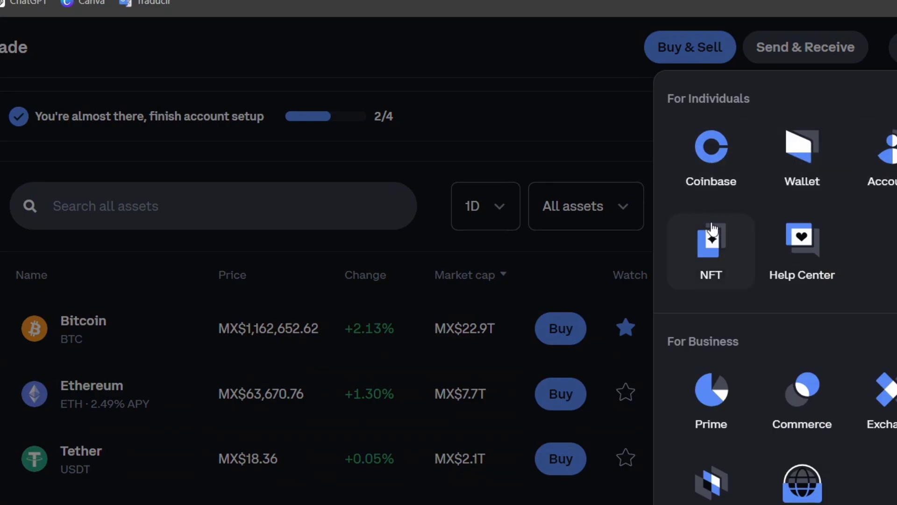
- Open the Coinbase NFT marketplace from the app switcher grid
left_click(711, 250)
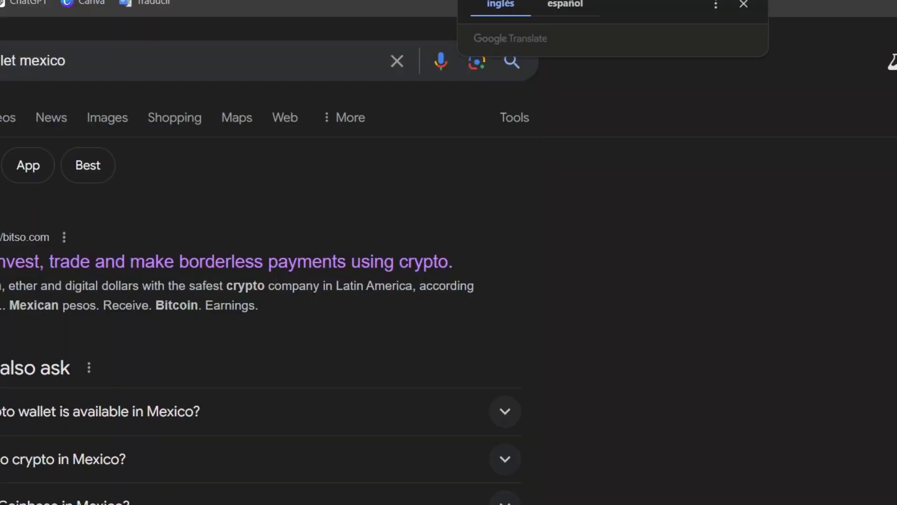
mouse_move(761, 211)
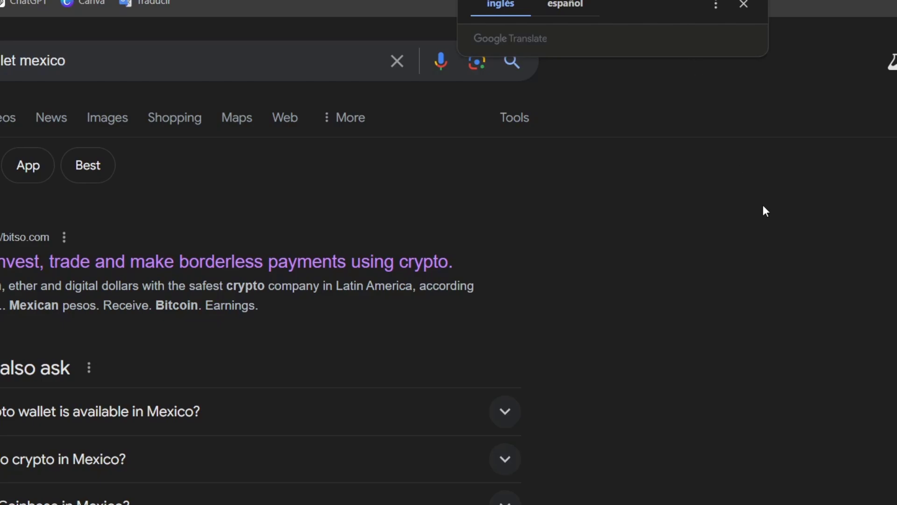
mouse_move(490, 243)
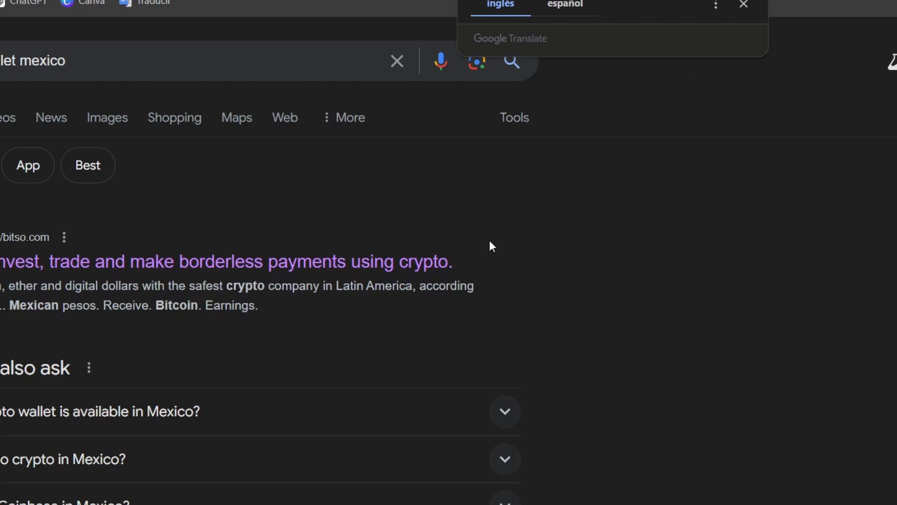
- Open the bitso.com result from the Google Search listing
left_click(742, 4)
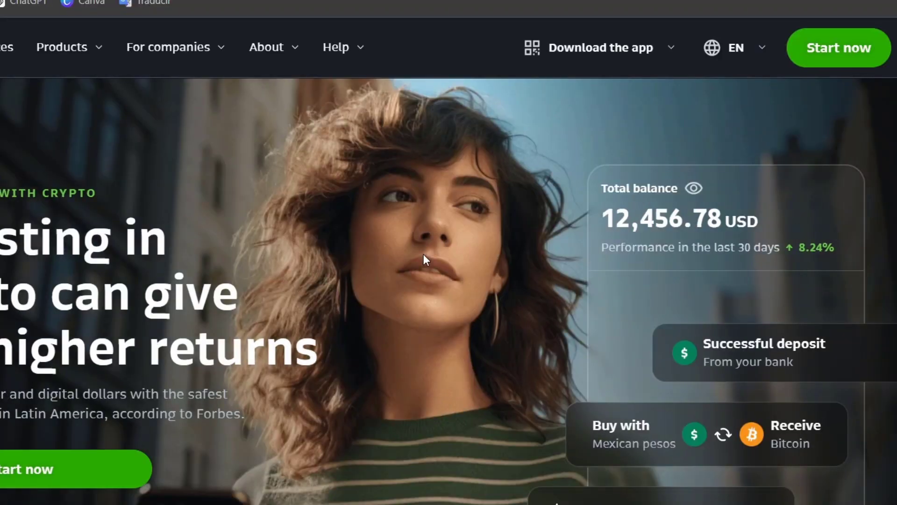
mouse_move(498, 235)
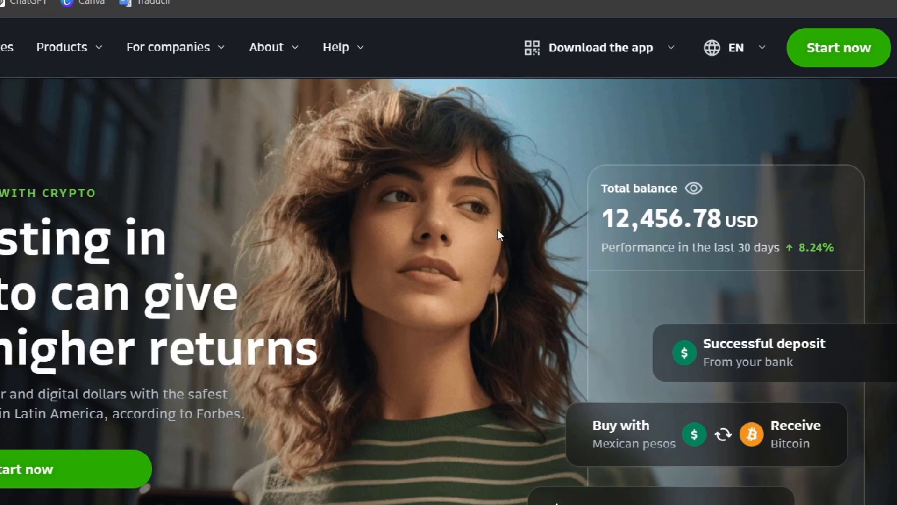
mouse_move(534, 323)
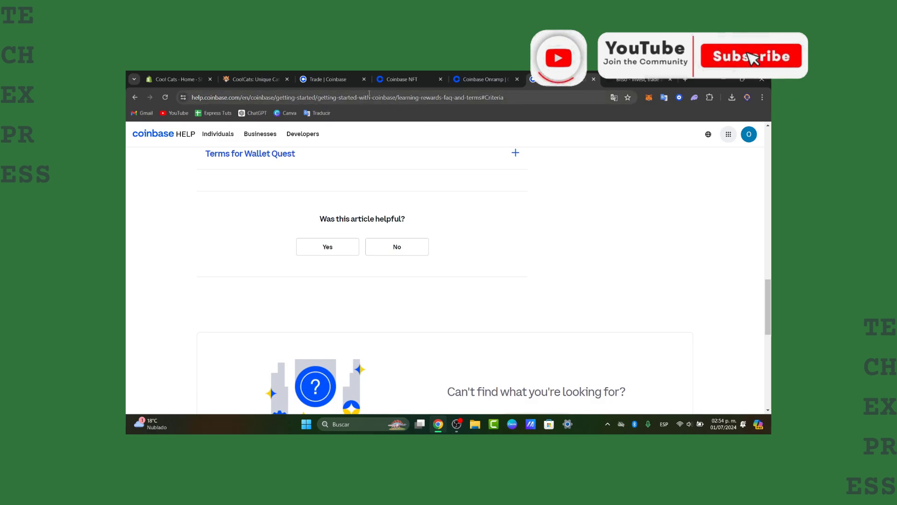
- Switch to the Coinbase NFT marketplace and browse down to the Shop NFTs categories
left_click(401, 79)
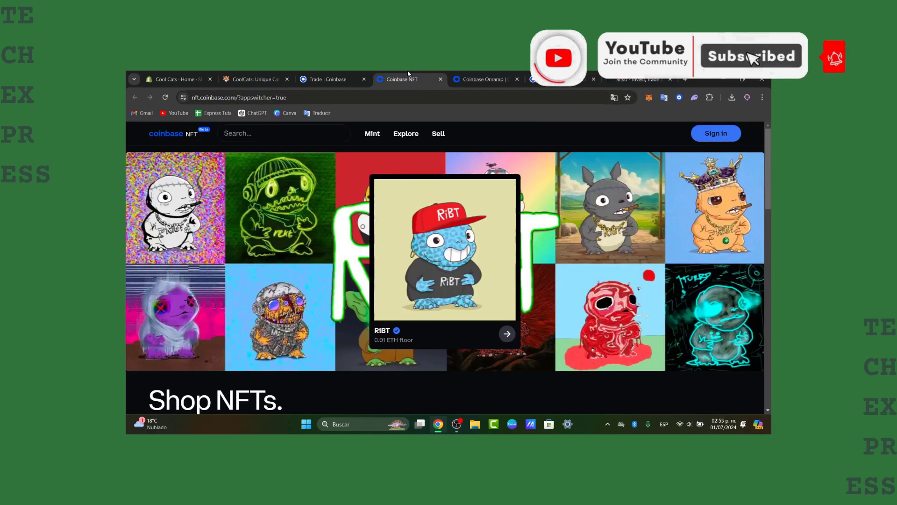
scroll("down", 3)
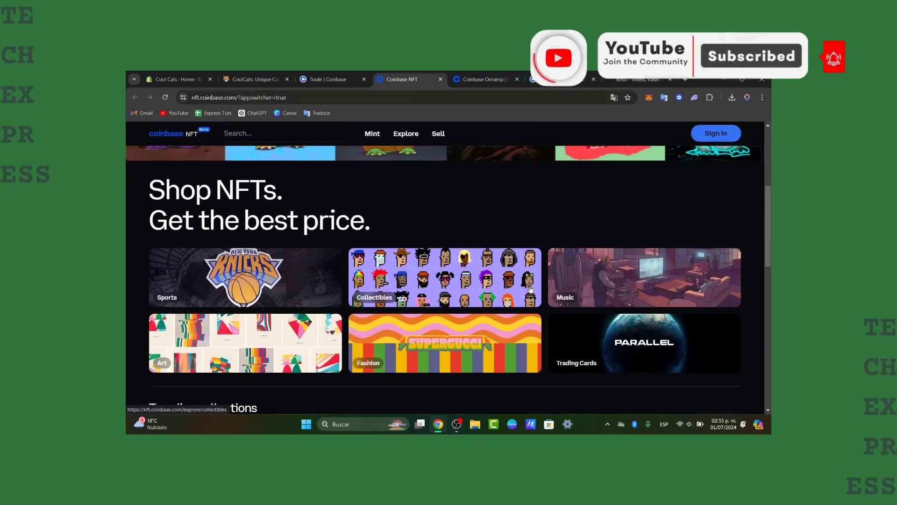
scroll("down", 3)
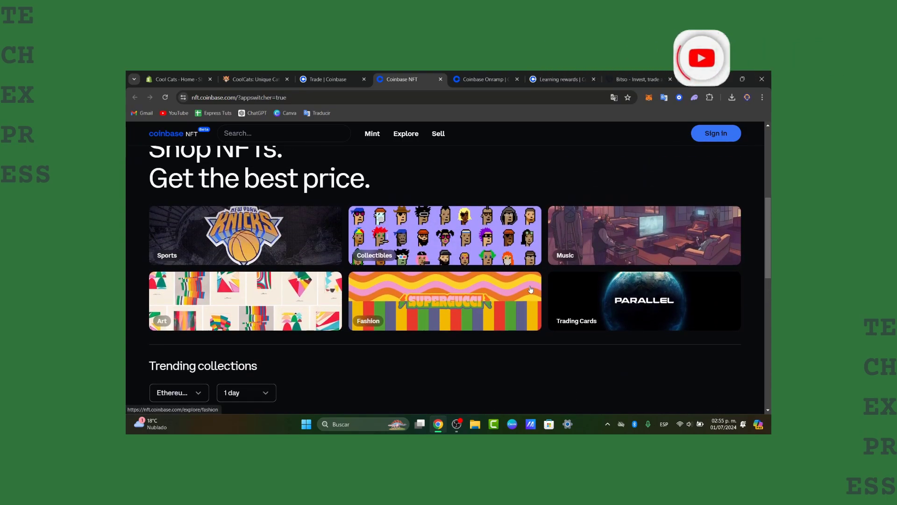